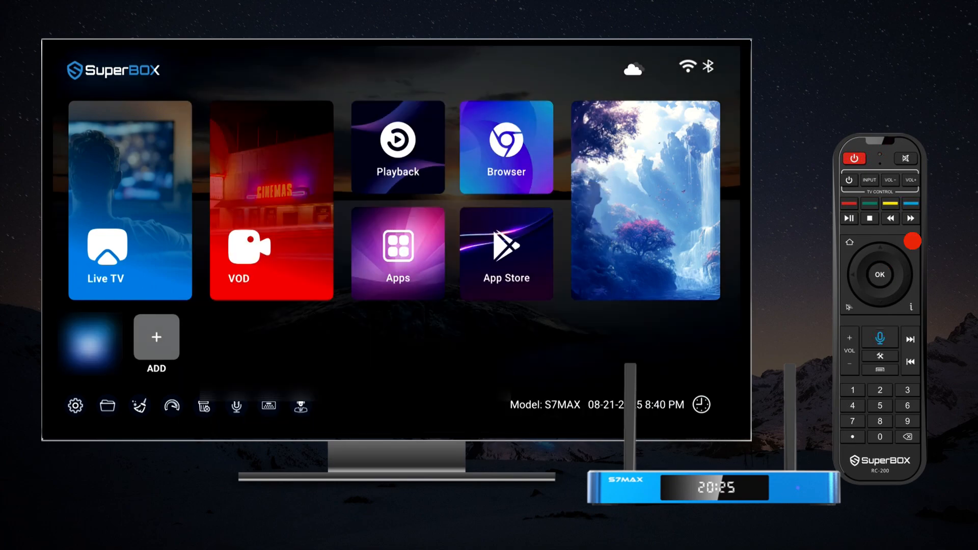
# Select the ADD tile in the home screen shortcut row to open the app picker.
pyautogui.click(397, 253)
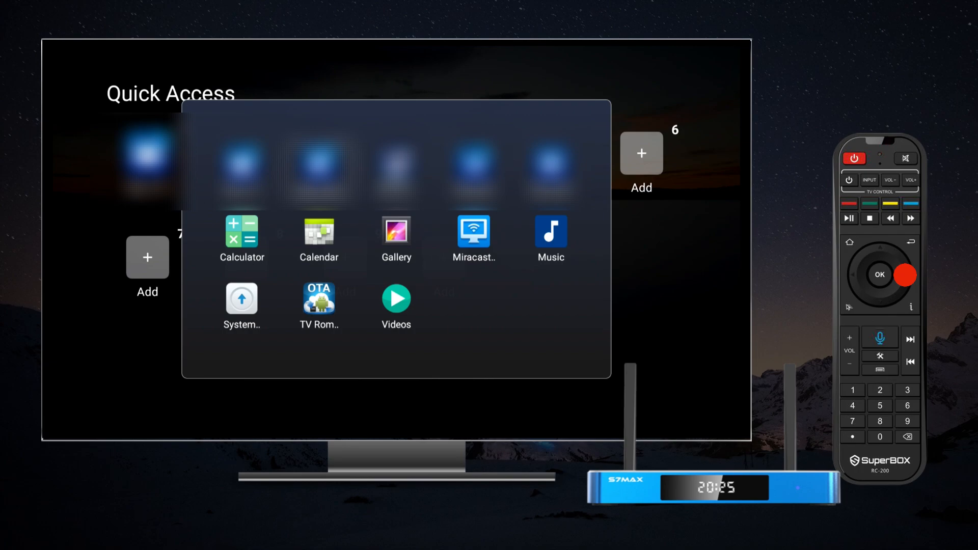
# Confirm Calculator as the app for the numbered Quick Access shortkey and return.
pyautogui.press('Back')
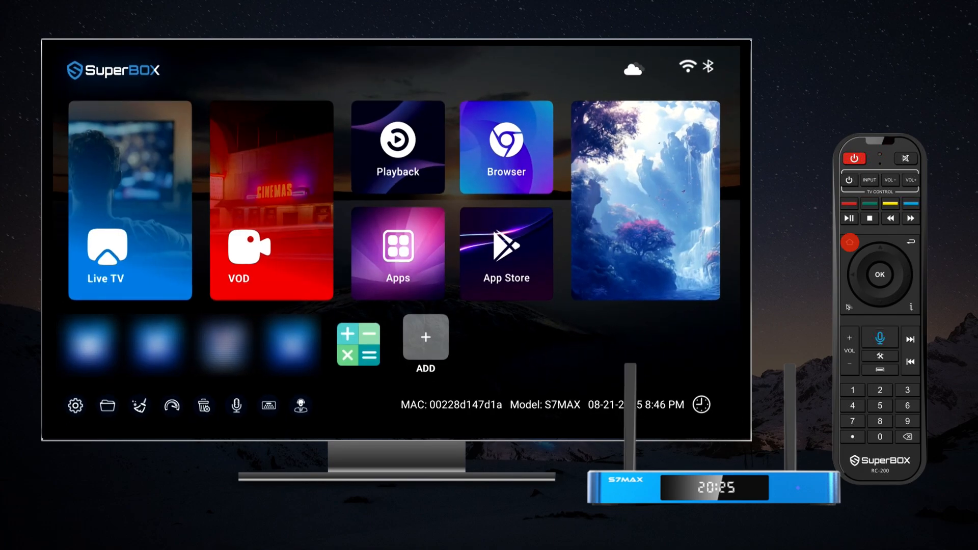
# Return to the home screen and press number 2 to launch its assigned app.
pyautogui.click(852, 390)
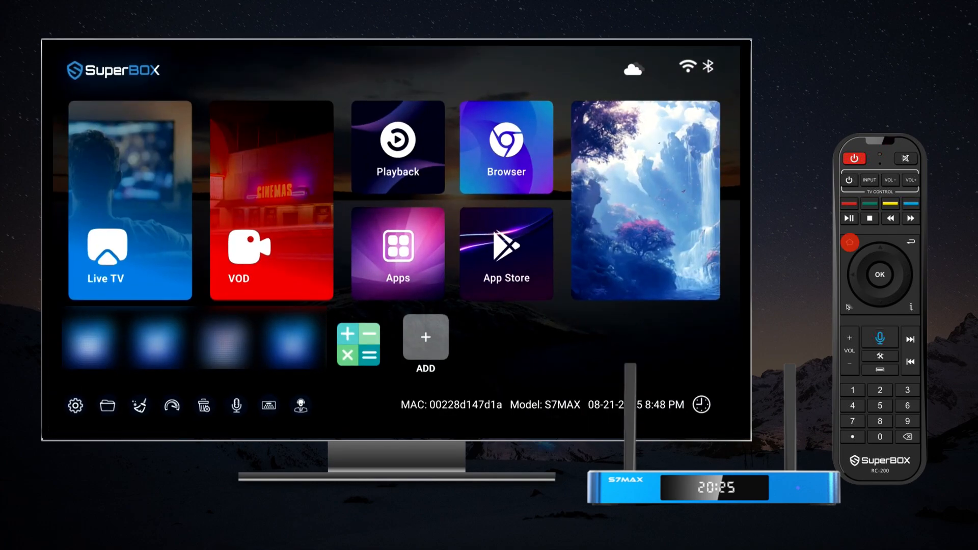
pyautogui.click(879, 389)
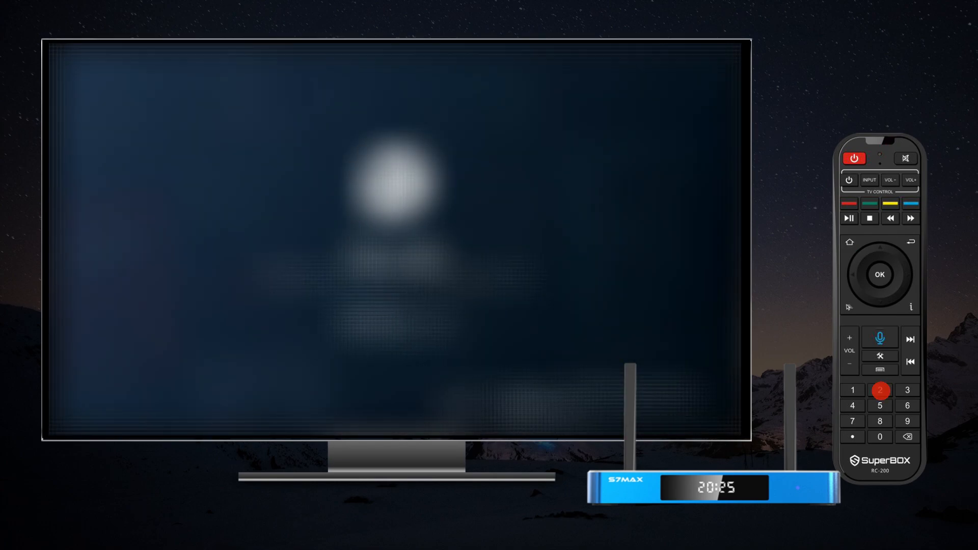